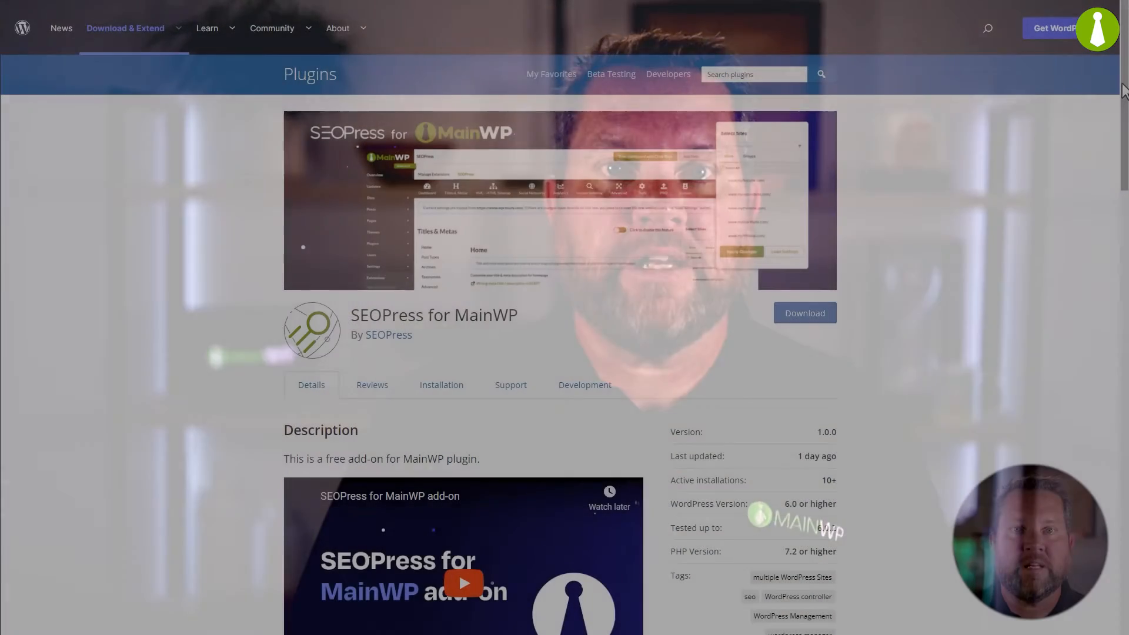
Return to WordPress Admin and go to the Add New plugins page.
scroll("down", 3)
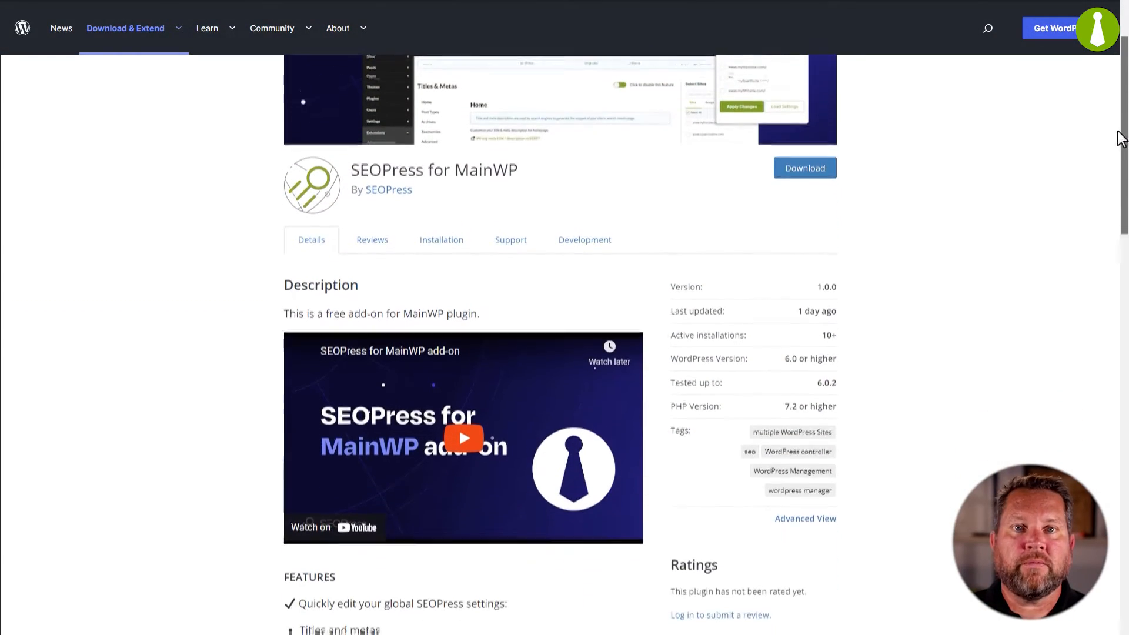
scroll("down", 3)
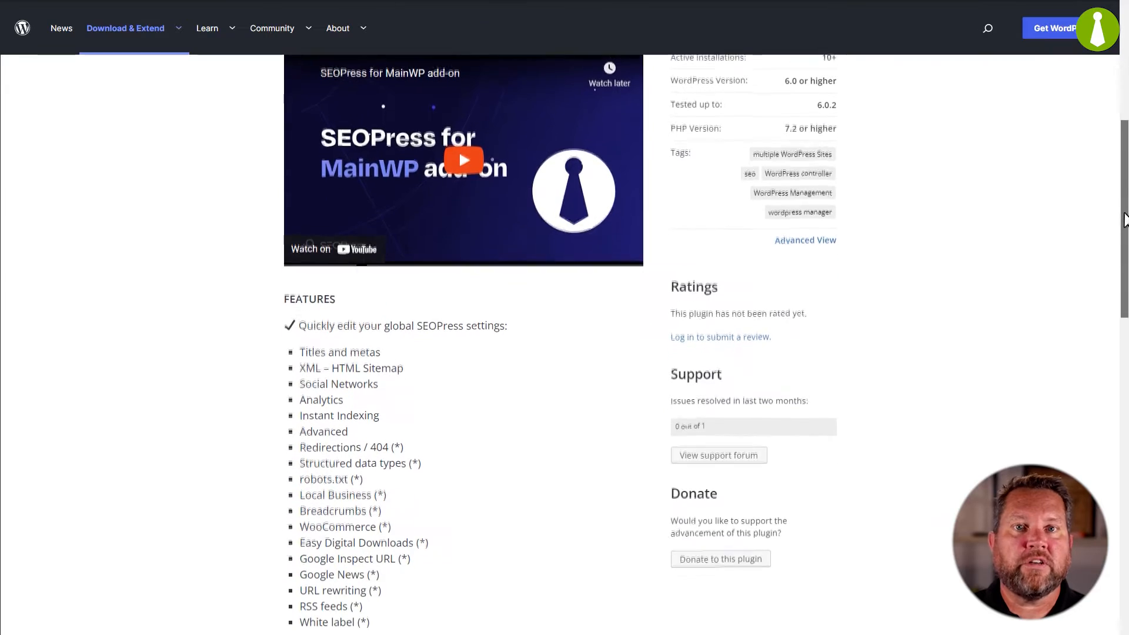
scroll("down", 3)
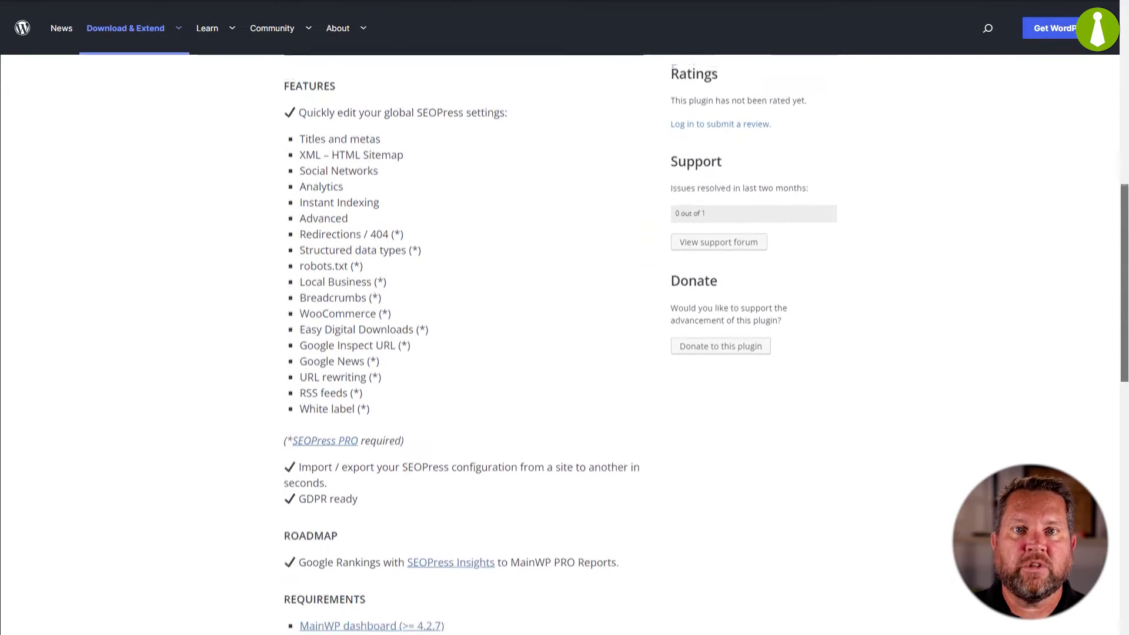
scroll("down", 3)
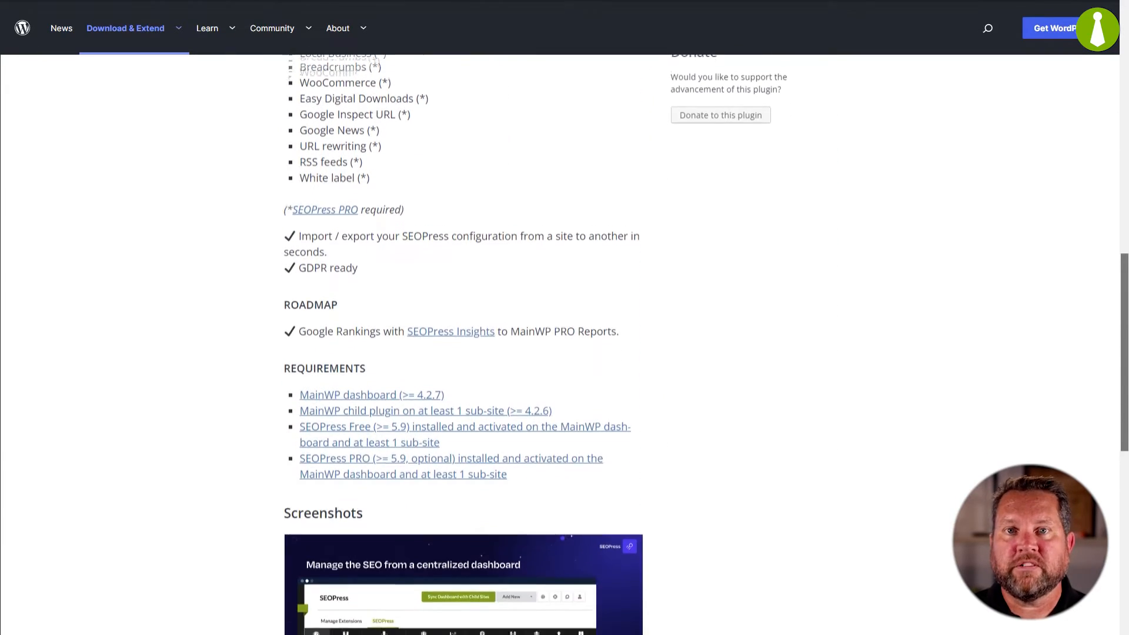
scroll("down", 3)
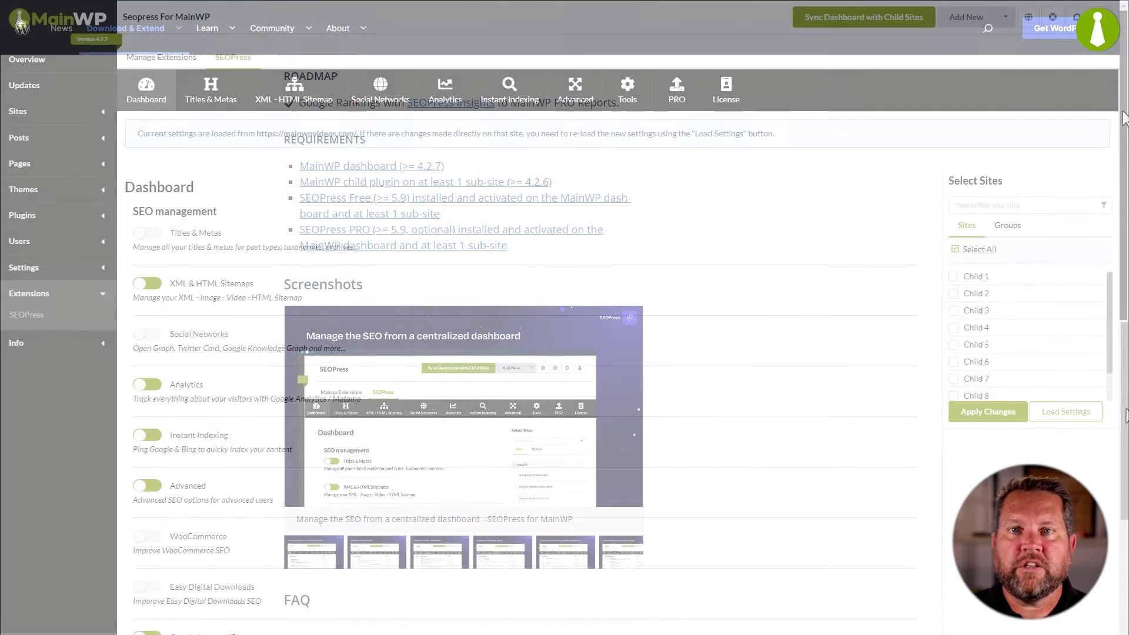
scroll("down", 3)
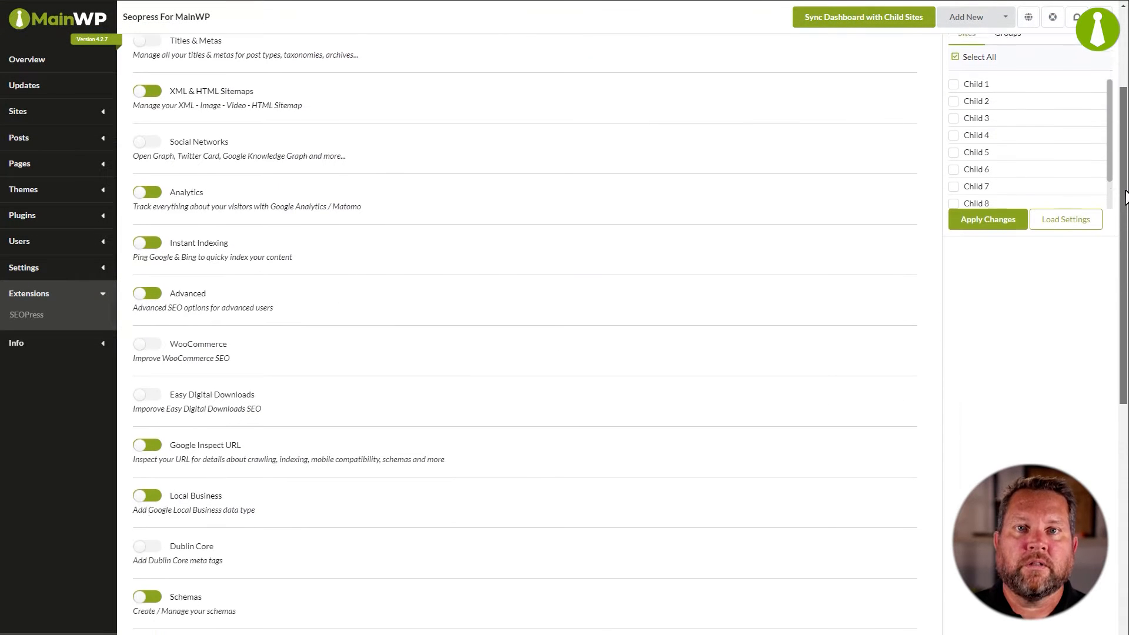
scroll("down", 3)
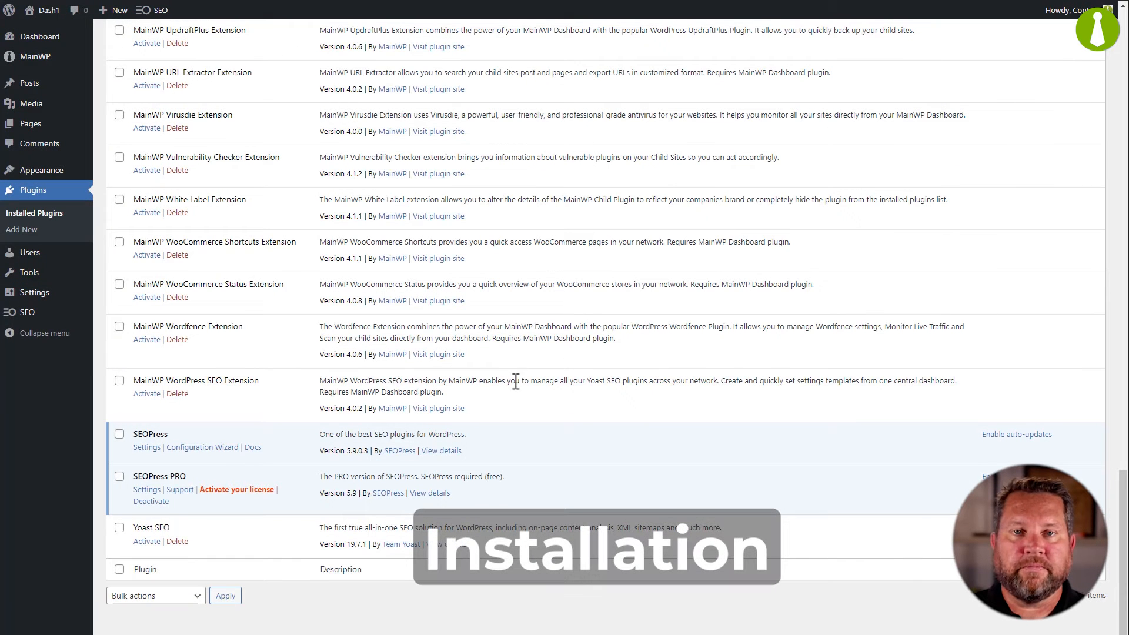
mouse_move(212, 544)
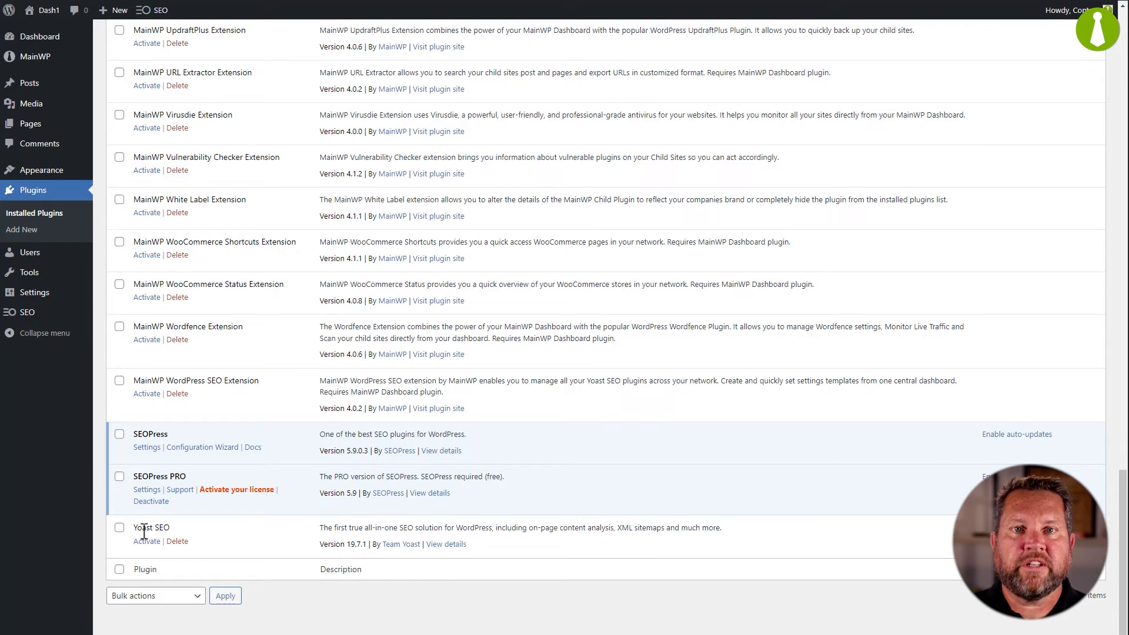
left_click(30, 59)
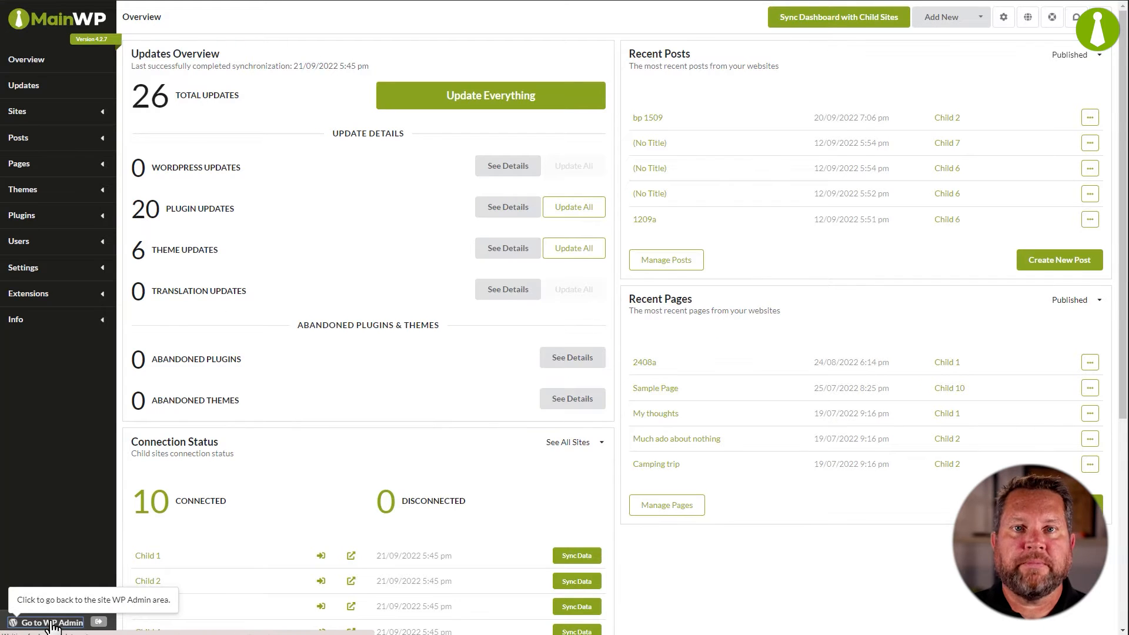
left_click(45, 621)
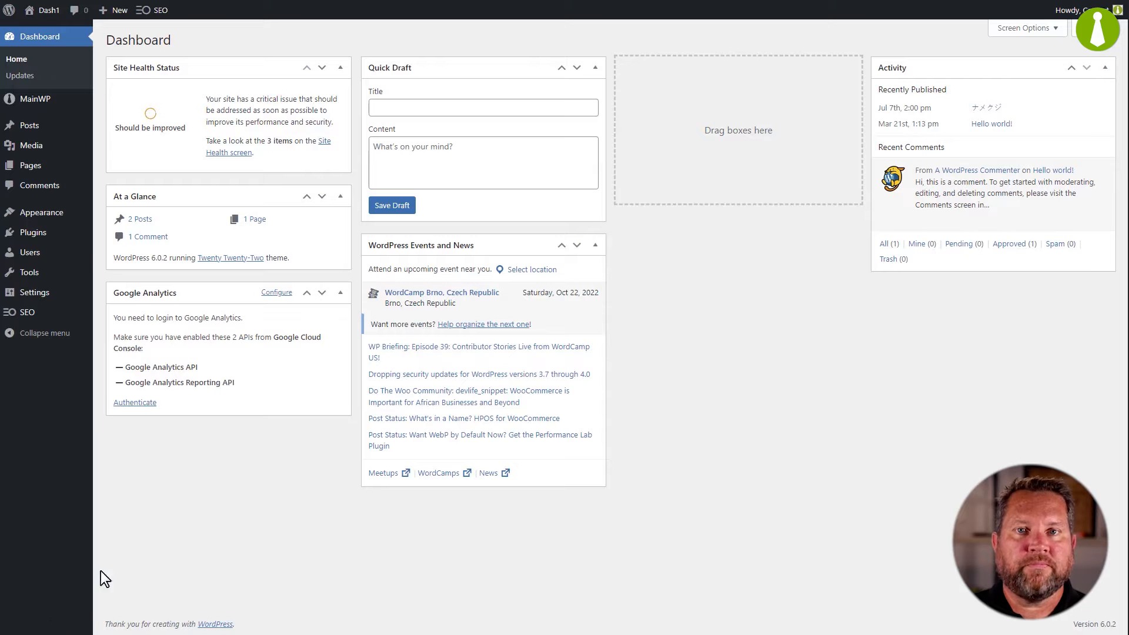
left_click(22, 229)
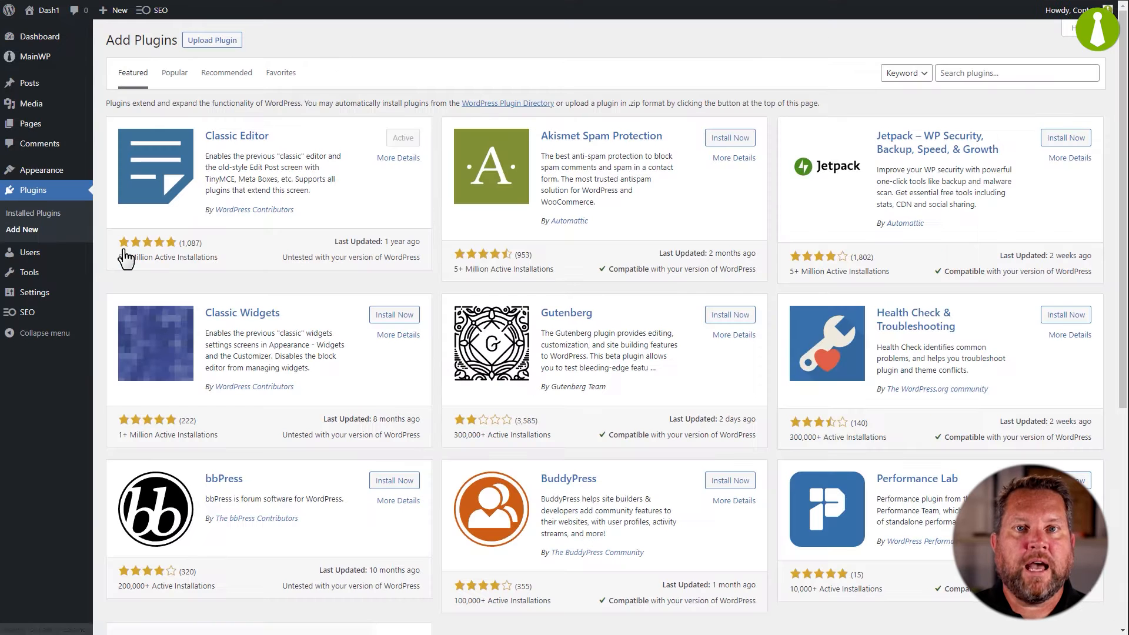
Search for 'seopress for mainwp' and install the SEOPress for MainWP plugin.
type("seopress for mainwp")
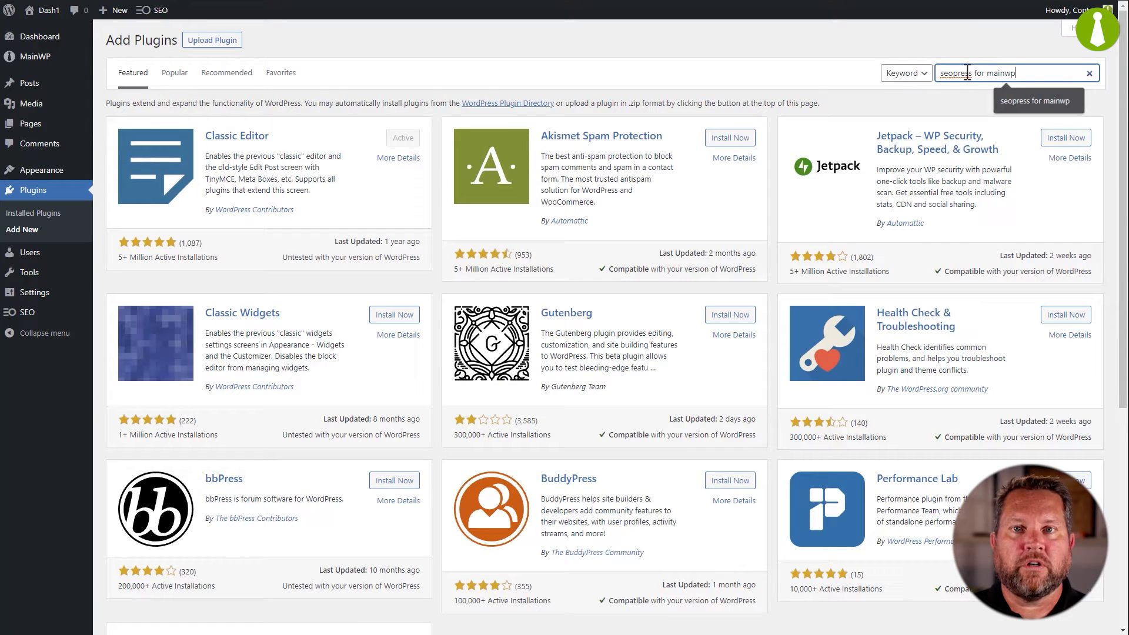
key("Enter")
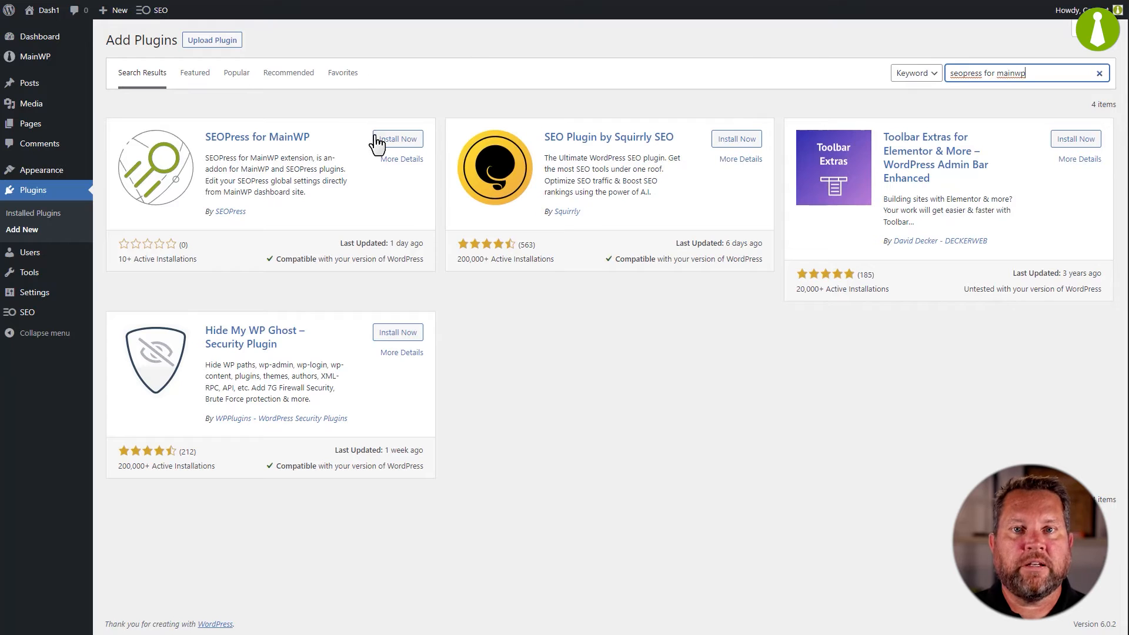
left_click(395, 141)
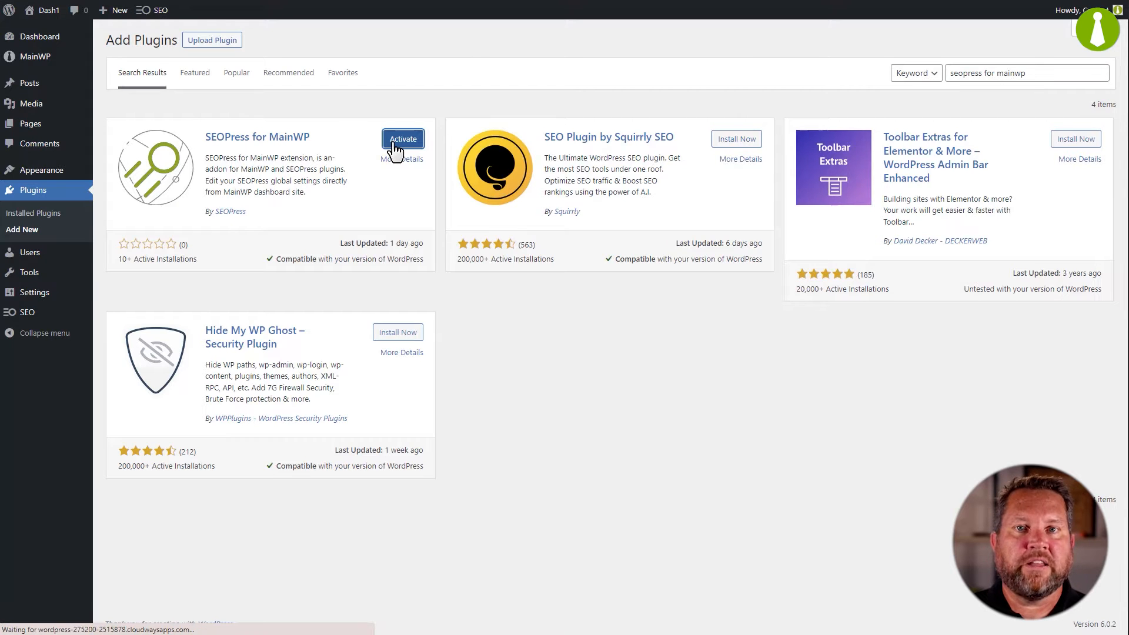
Activate the plugin and go to the SEOPress extension in MainWP Dashboard.
left_click(402, 138)
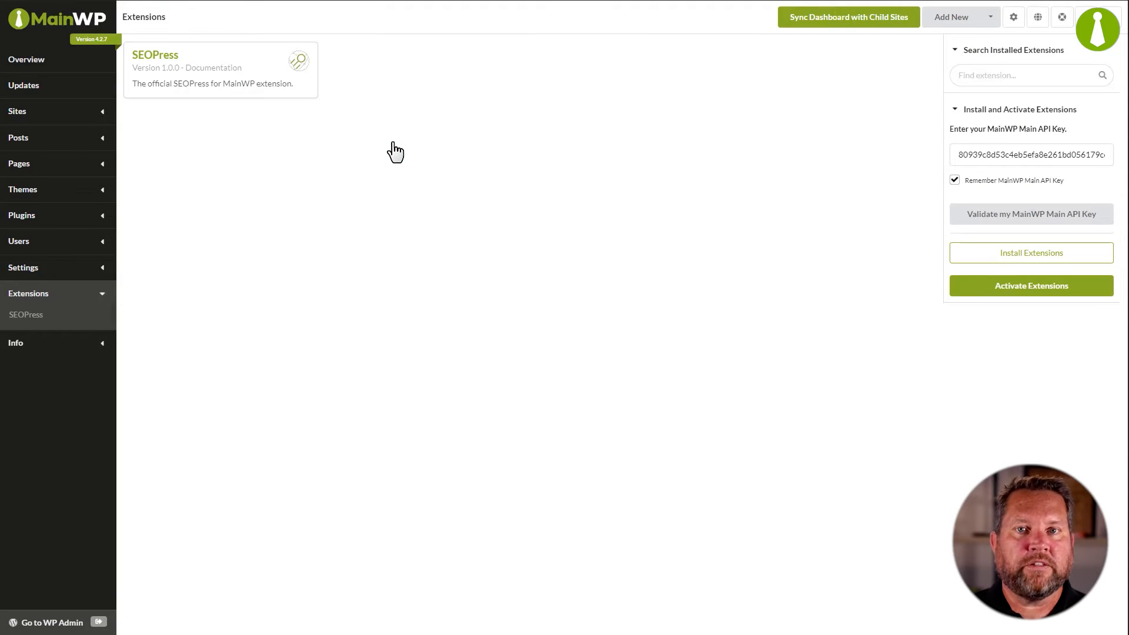
left_click(26, 315)
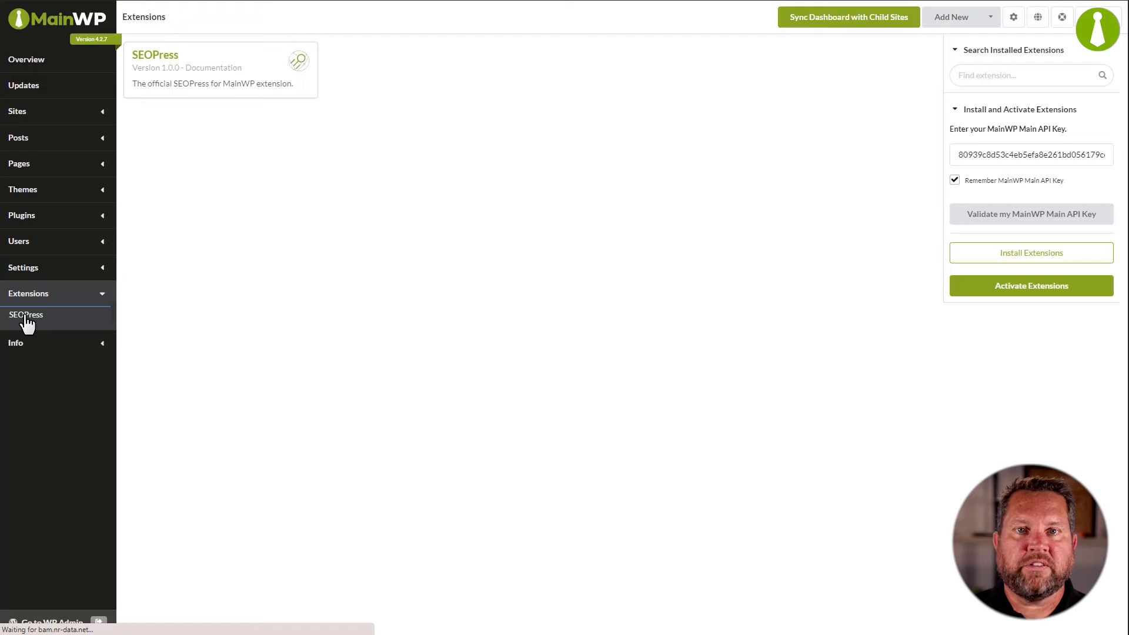
left_click(26, 315)
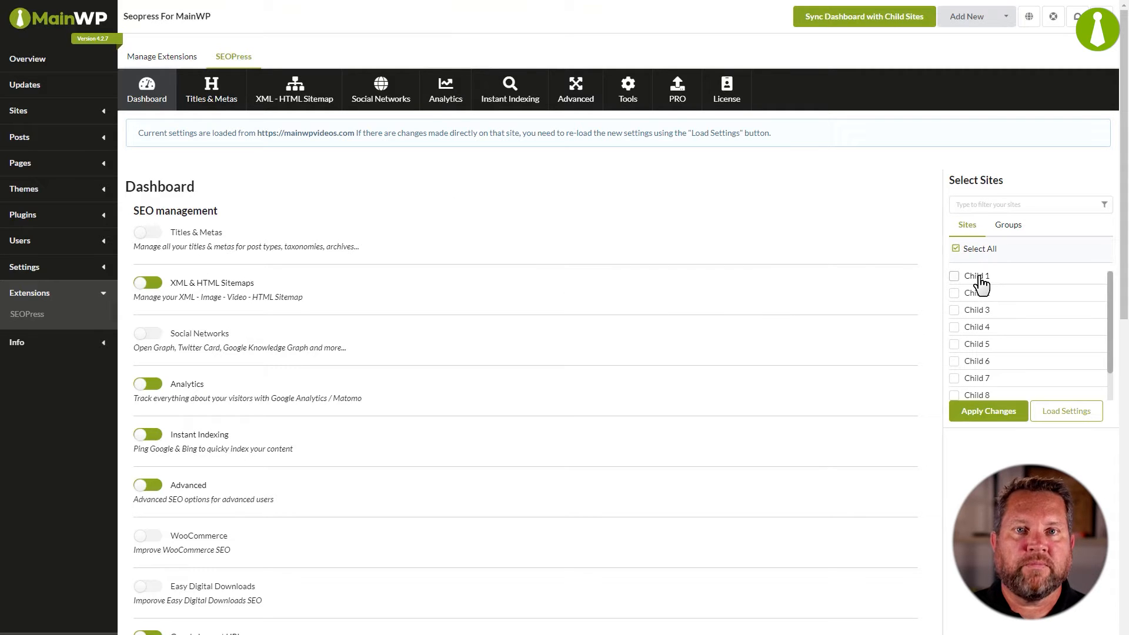
Load Child 1's SEOPress settings into the dashboard.
left_click(1066, 411)
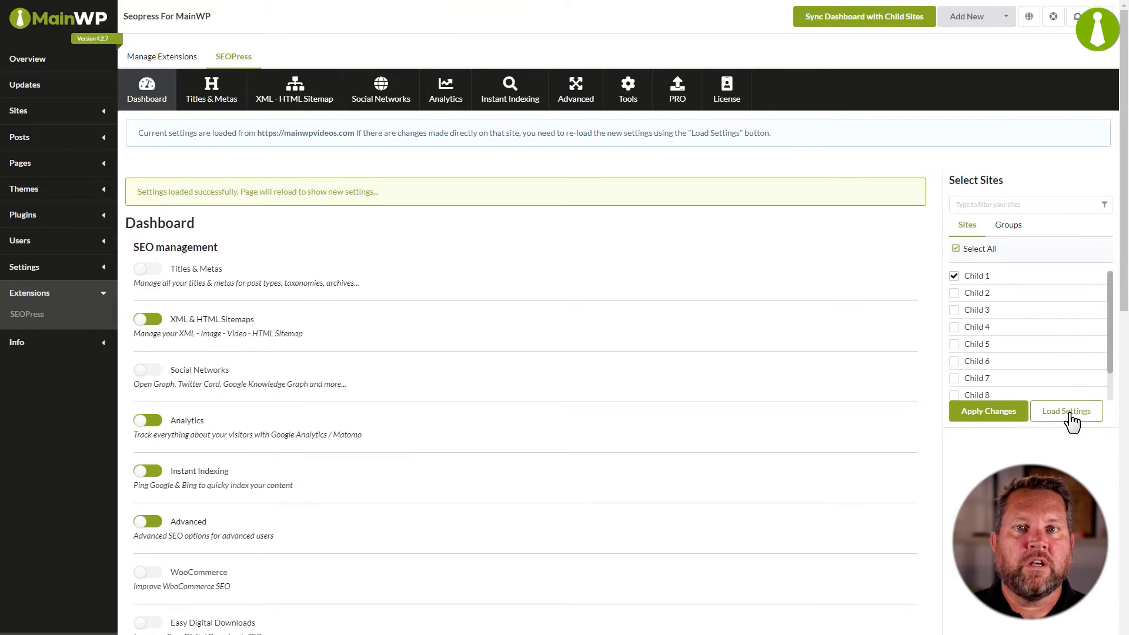
left_click(1065, 411)
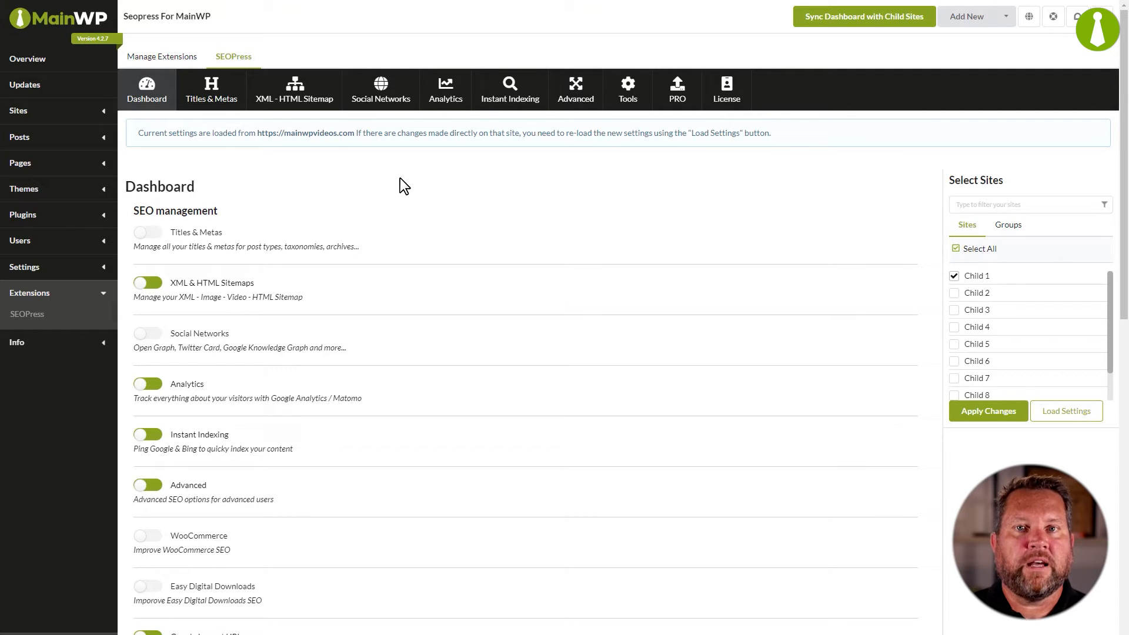
scroll("down", 3)
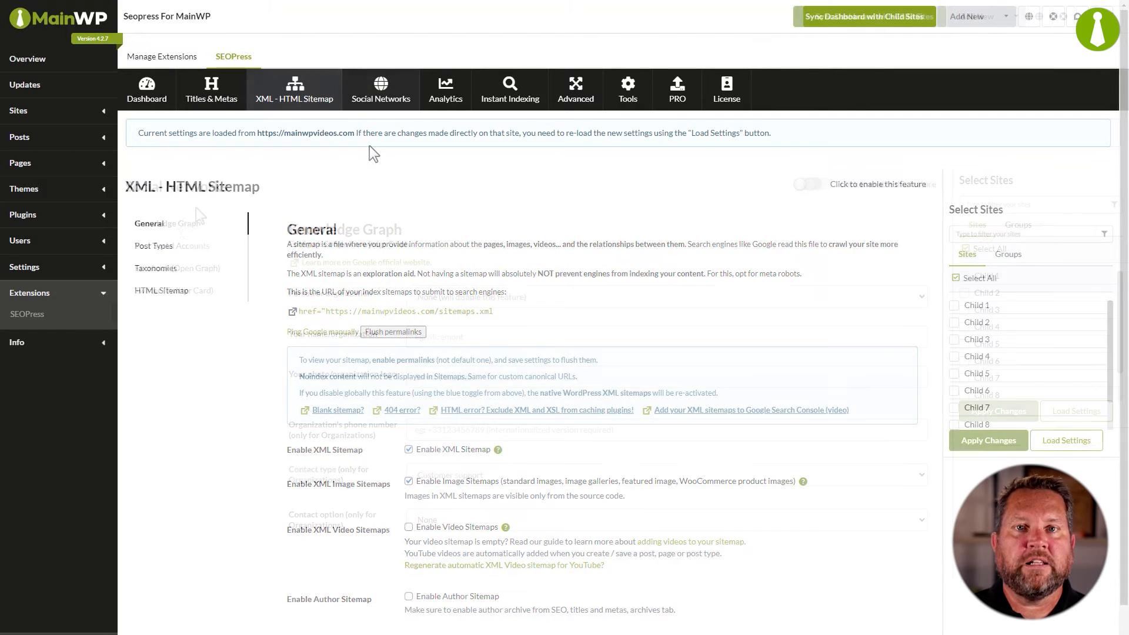
Review the Analytics, Instant Indexing, Advanced and PRO settings sections.
left_click(446, 89)
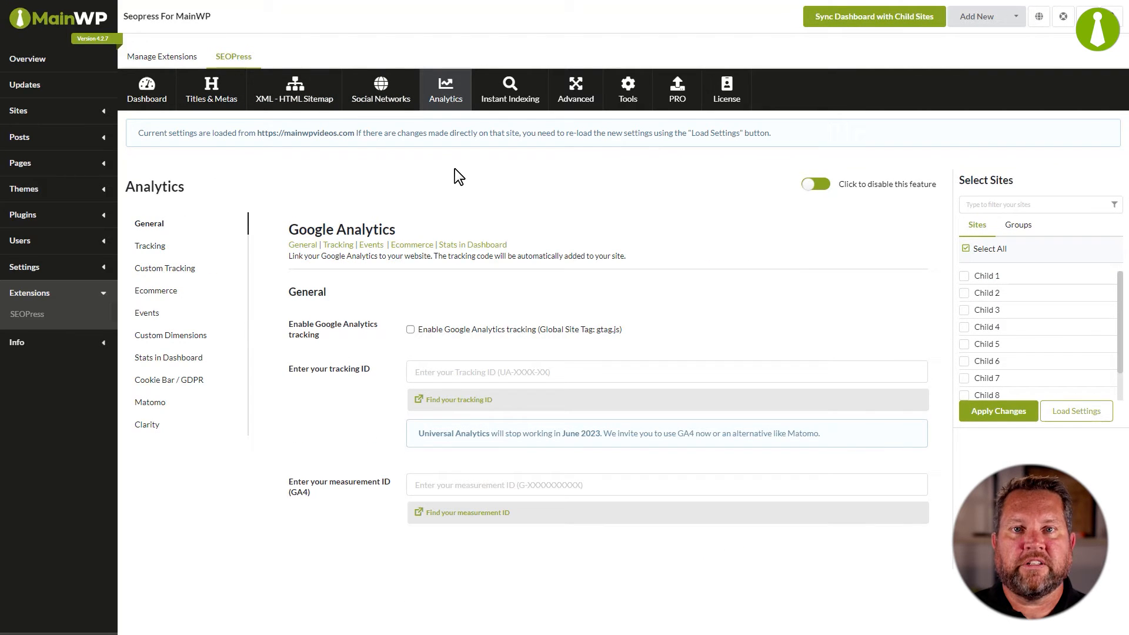
left_click(511, 89)
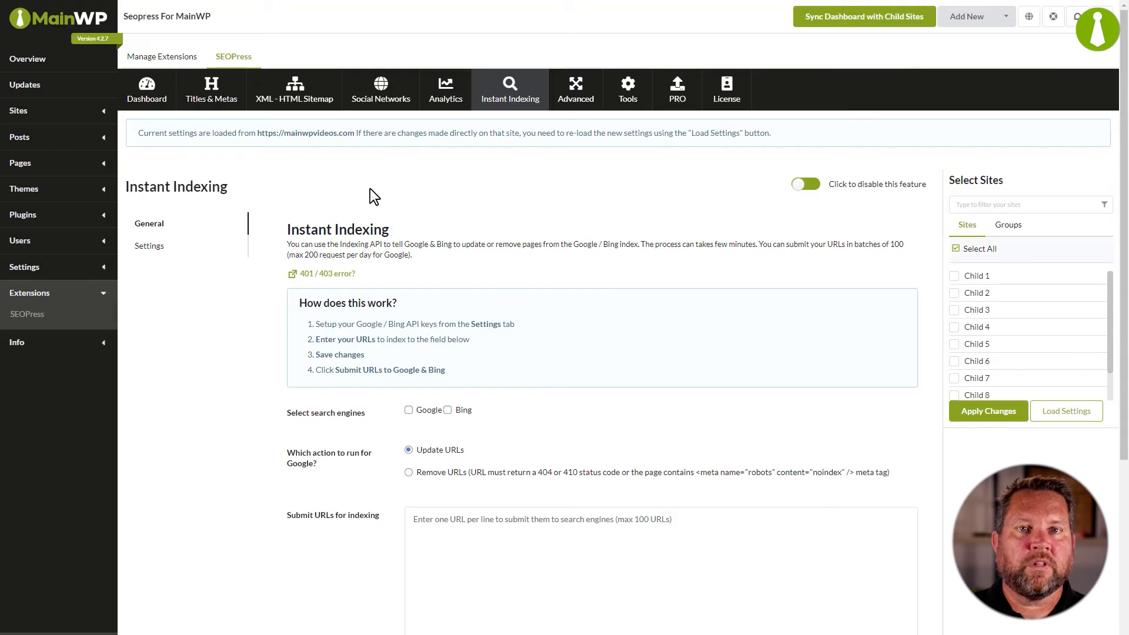
left_click(576, 90)
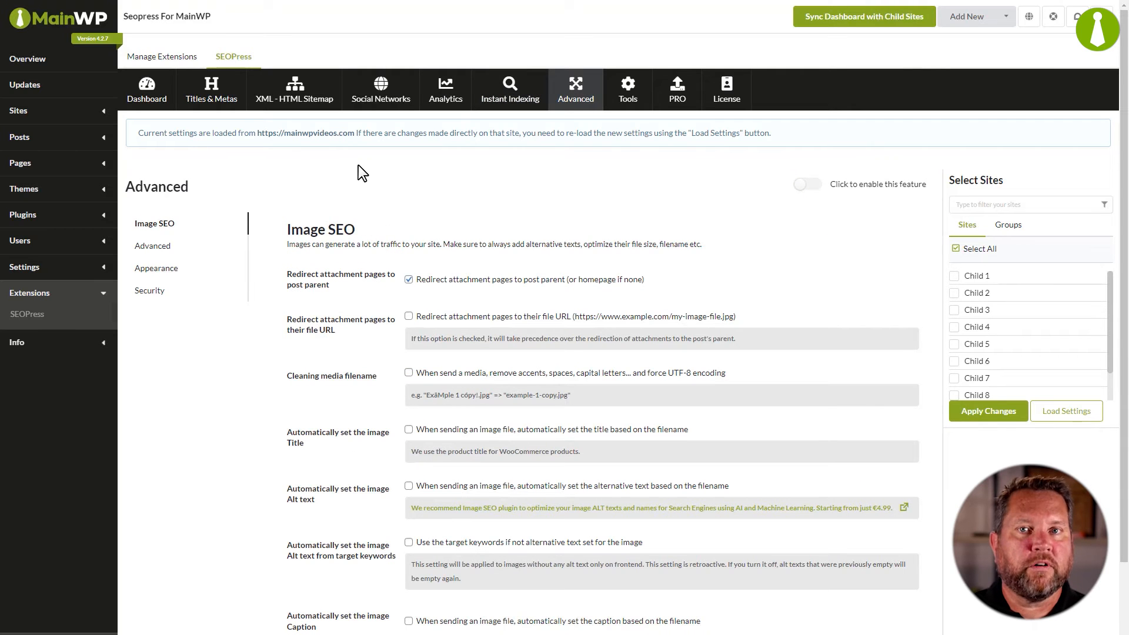
left_click(677, 89)
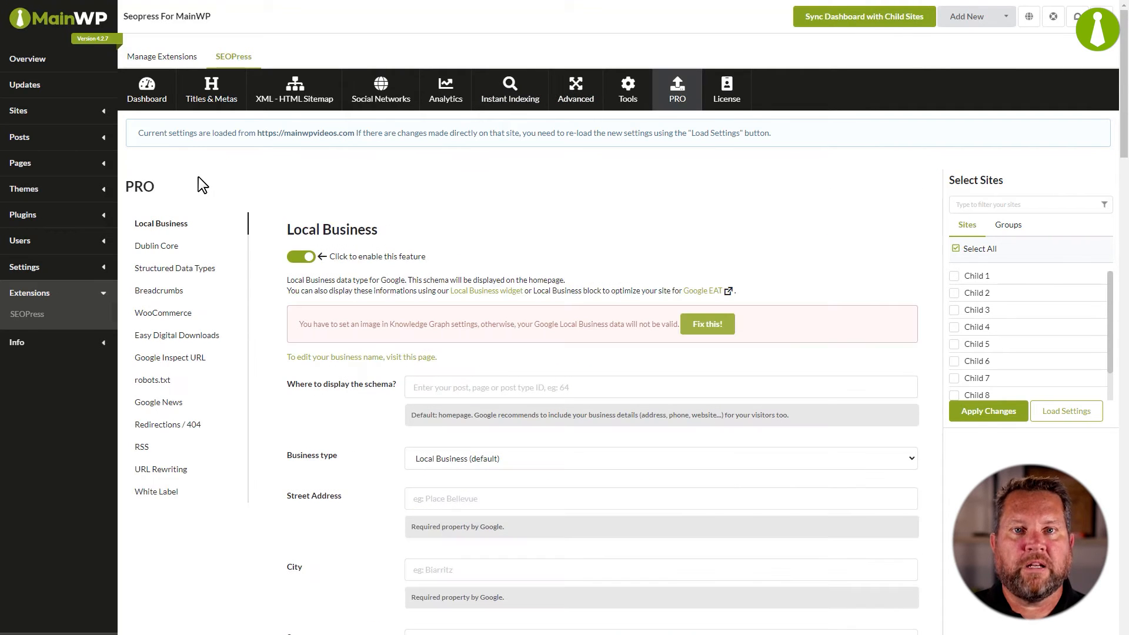
mouse_move(159, 249)
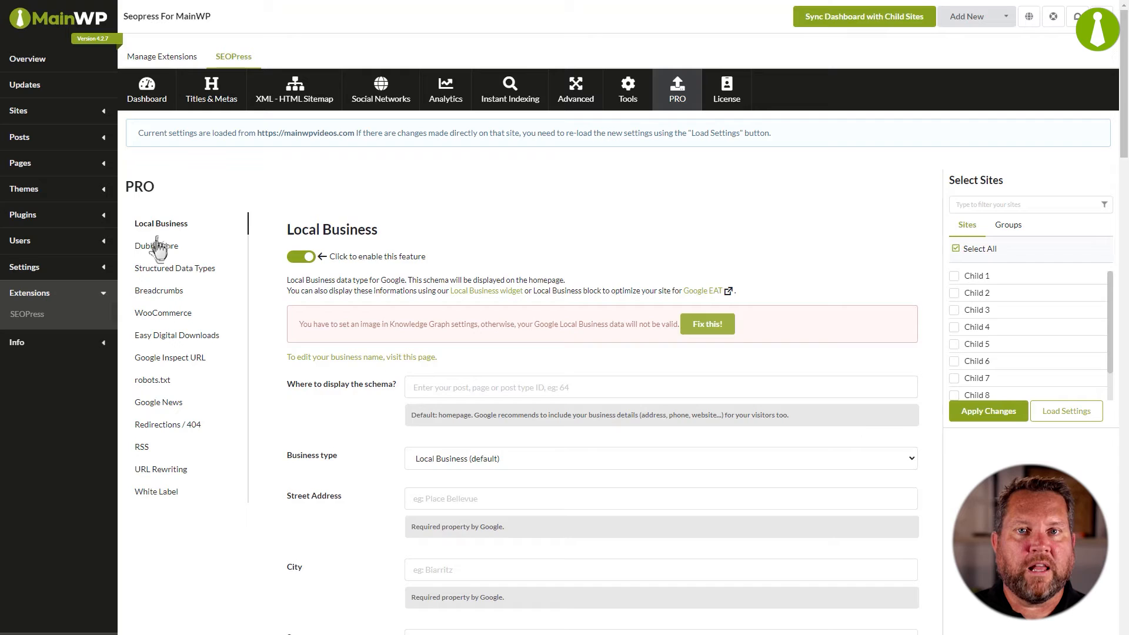
Check Structured Data Types, return to the overview and apply changes to Child 1.
left_click(174, 268)
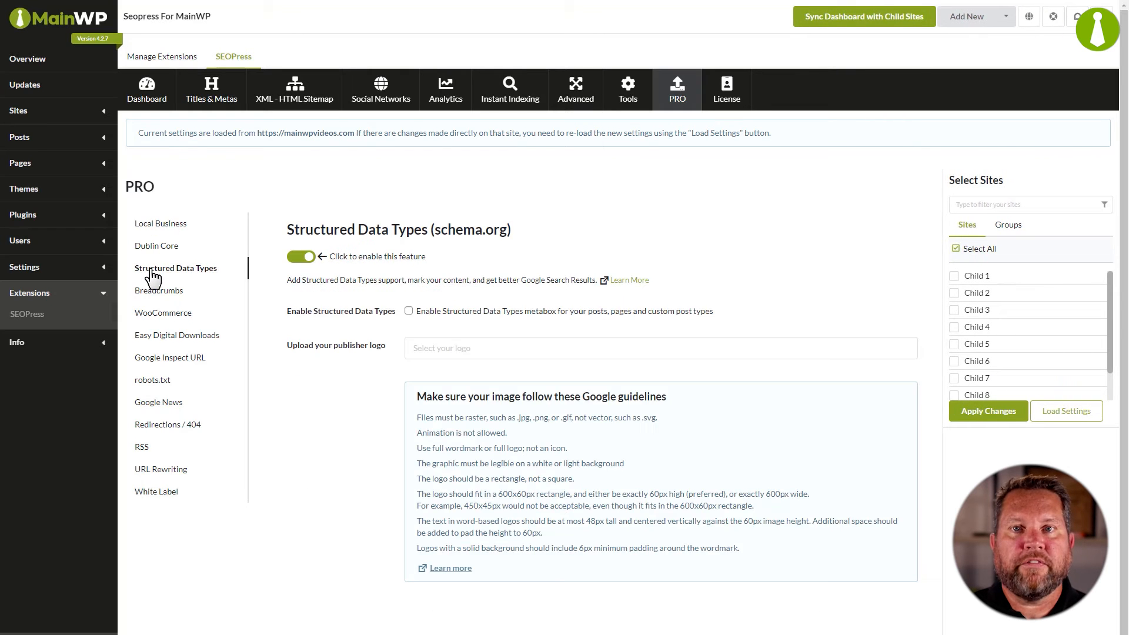
left_click(160, 290)
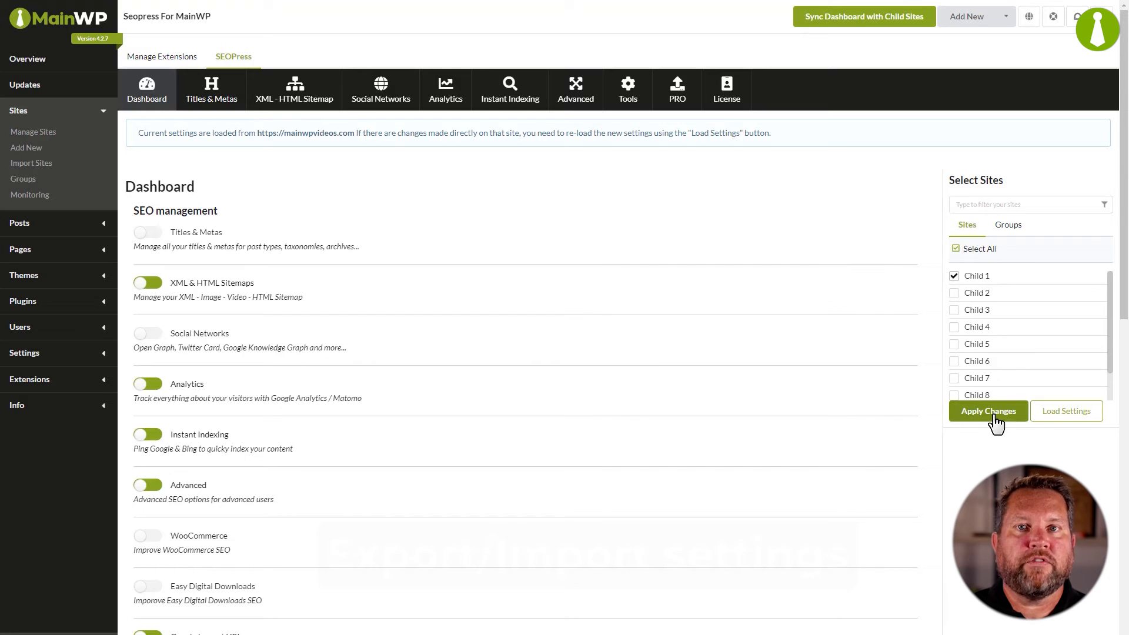
left_click(628, 89)
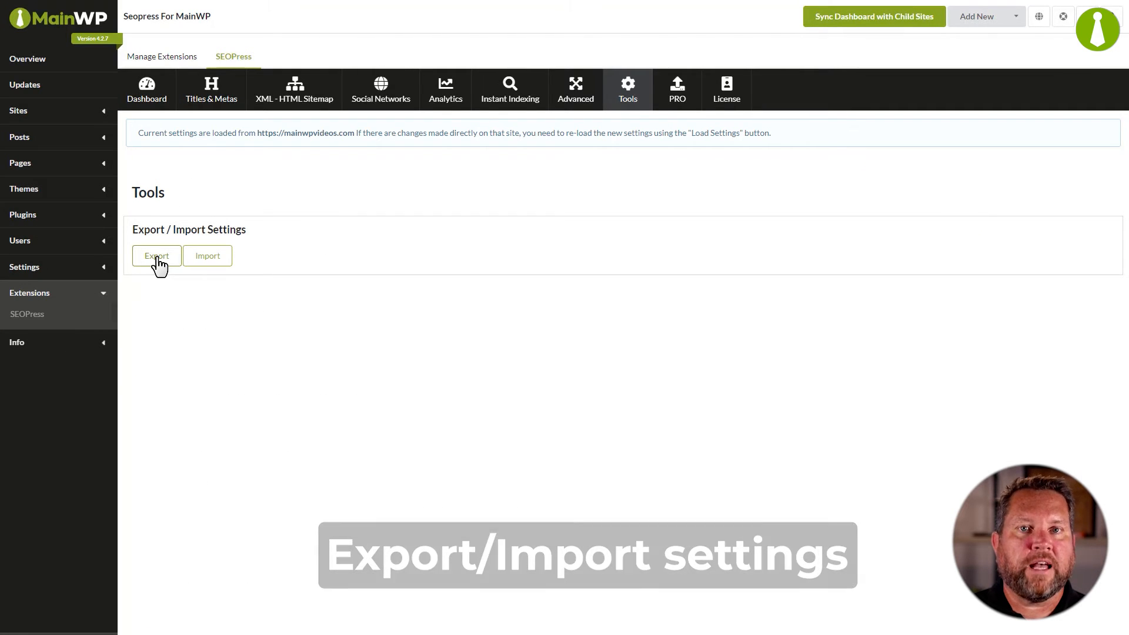
Export Child 1's SEOPress settings from the Tools section as JSON.
left_click(156, 256)
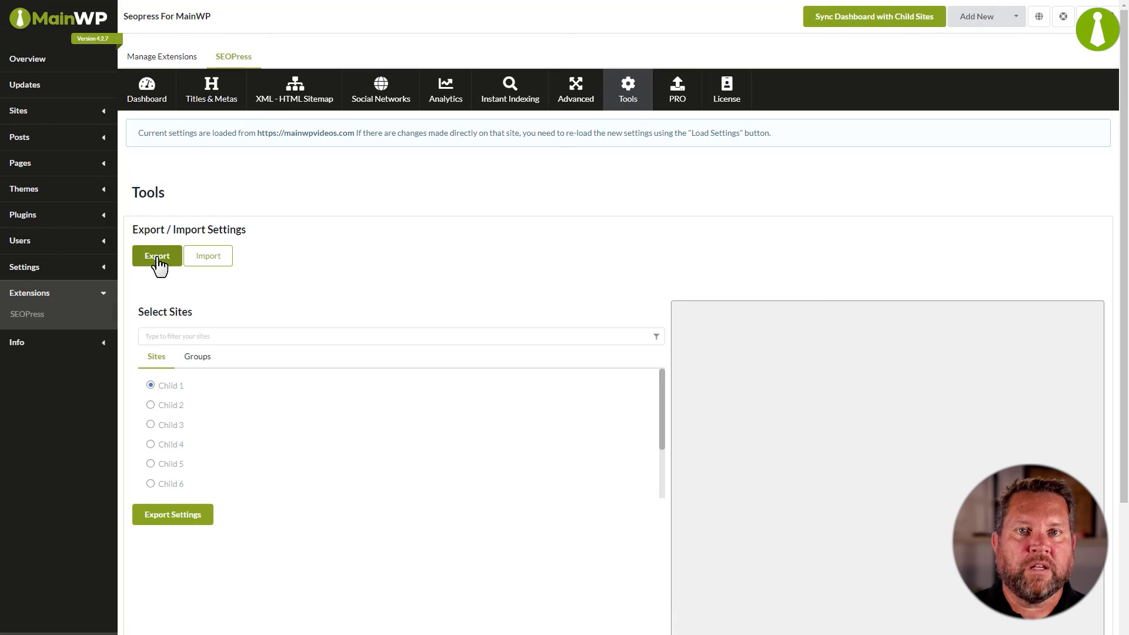
mouse_move(184, 395)
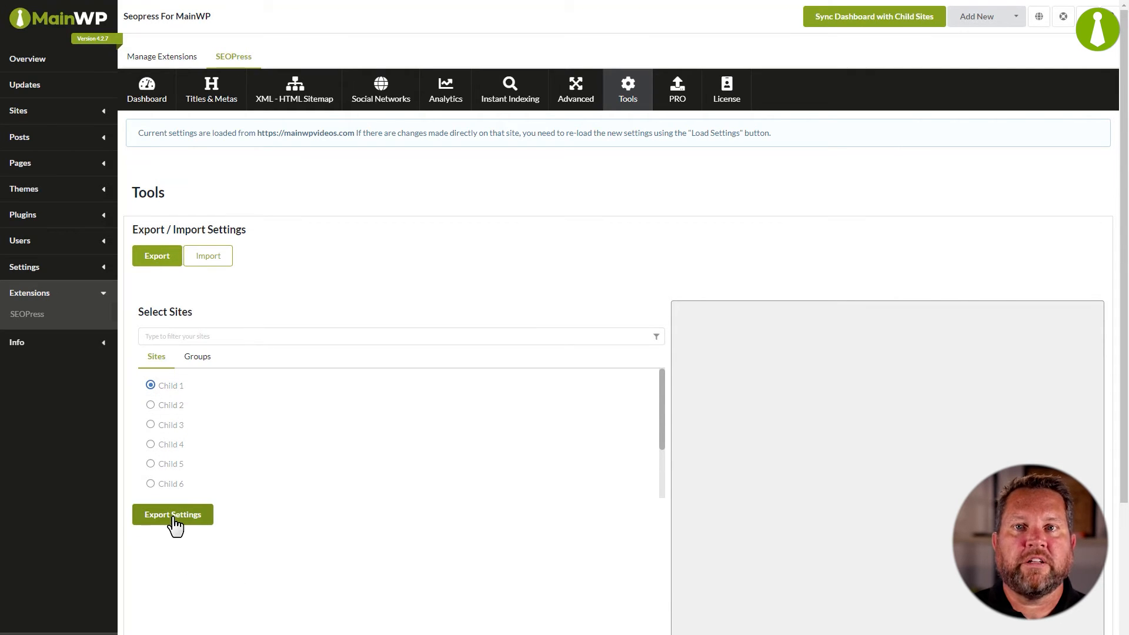
left_click(171, 514)
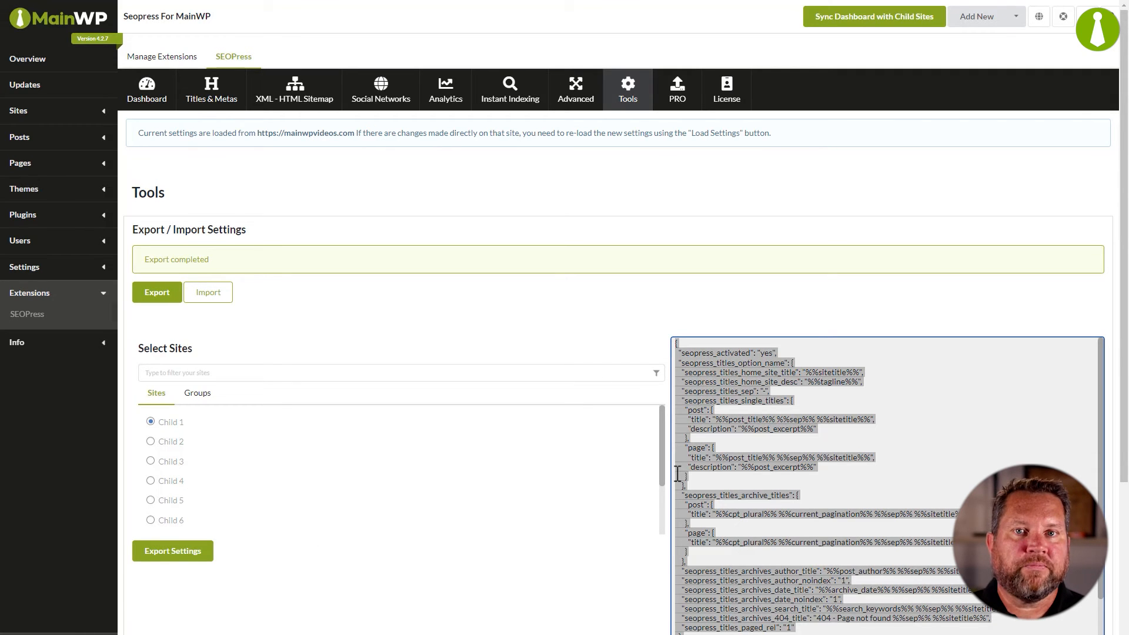
left_click(207, 256)
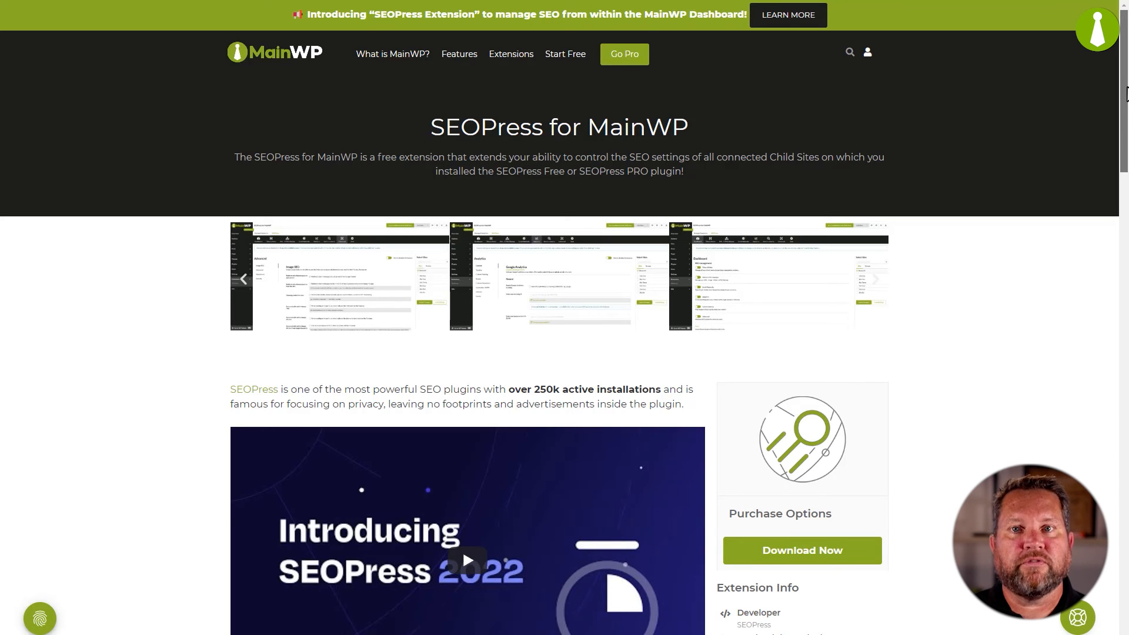
Scroll down the SEOPress for MainWP extension page through its description.
scroll("down", 3)
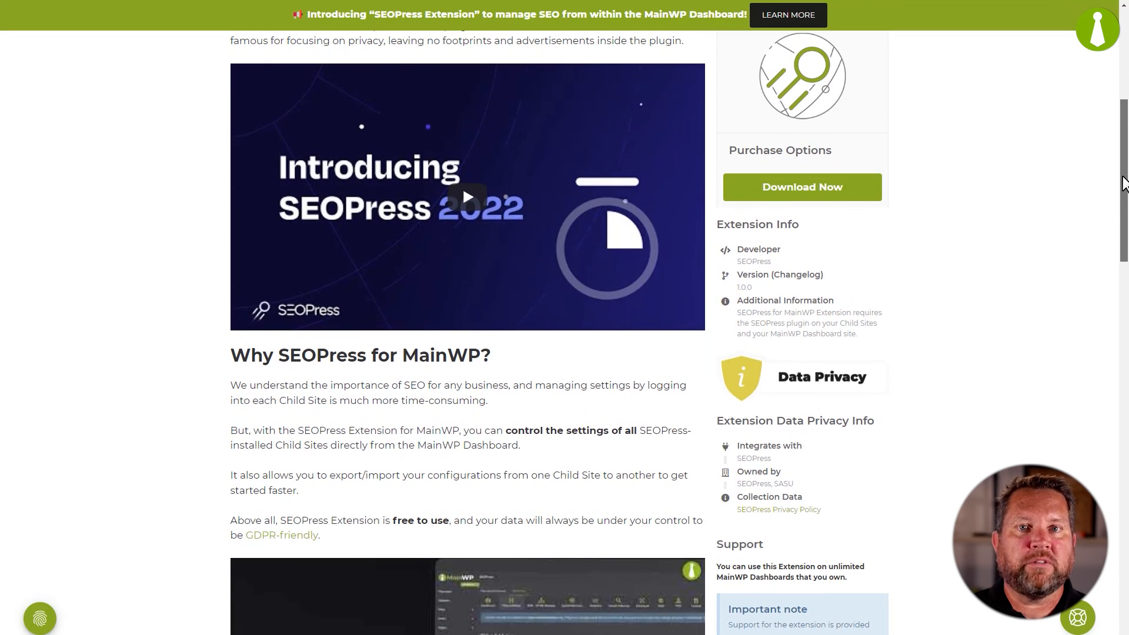
scroll("down", 3)
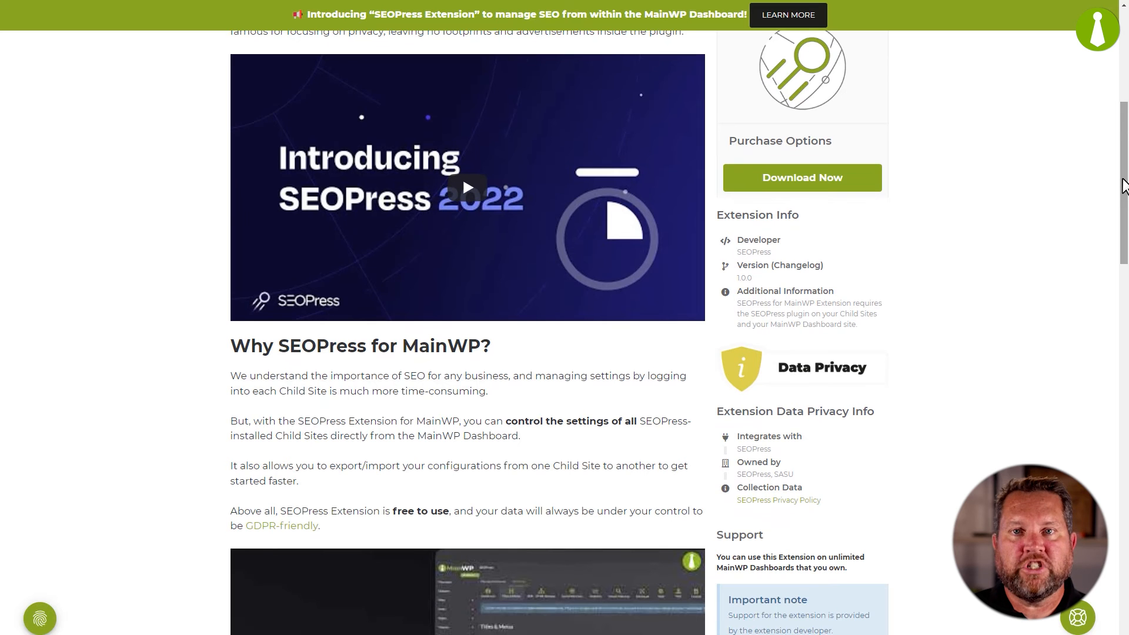